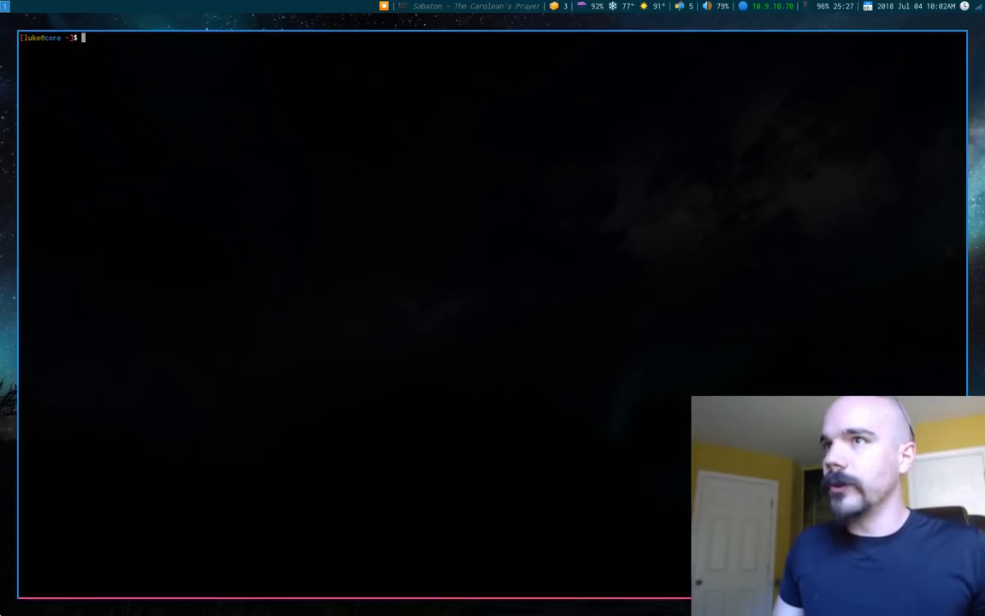
Step: Open ~/.config/i3/config in vim and scroll to the i3blocks module definitions
type("vim ~/.config/i3/config")
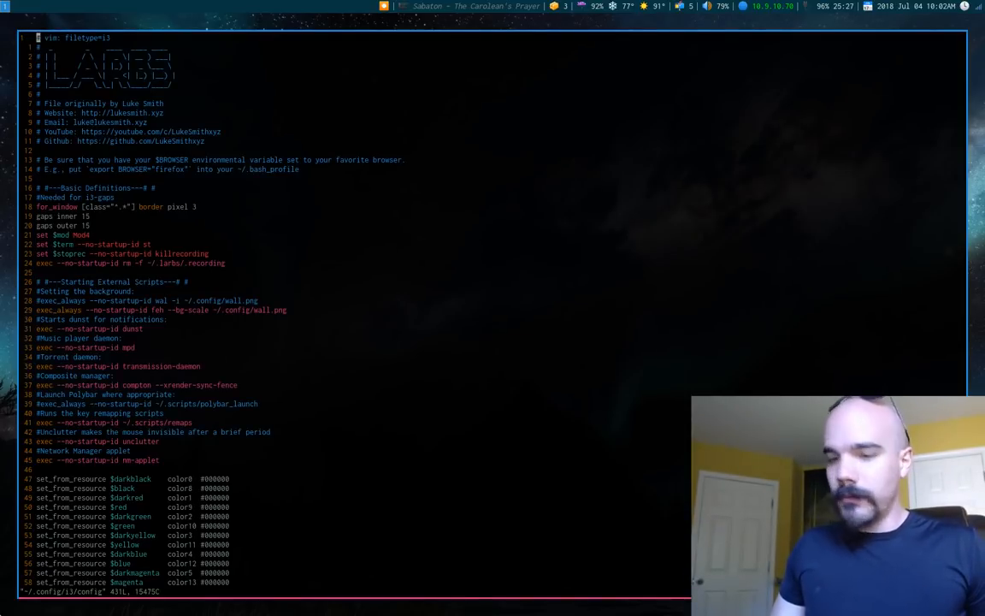
scroll("down", 3)
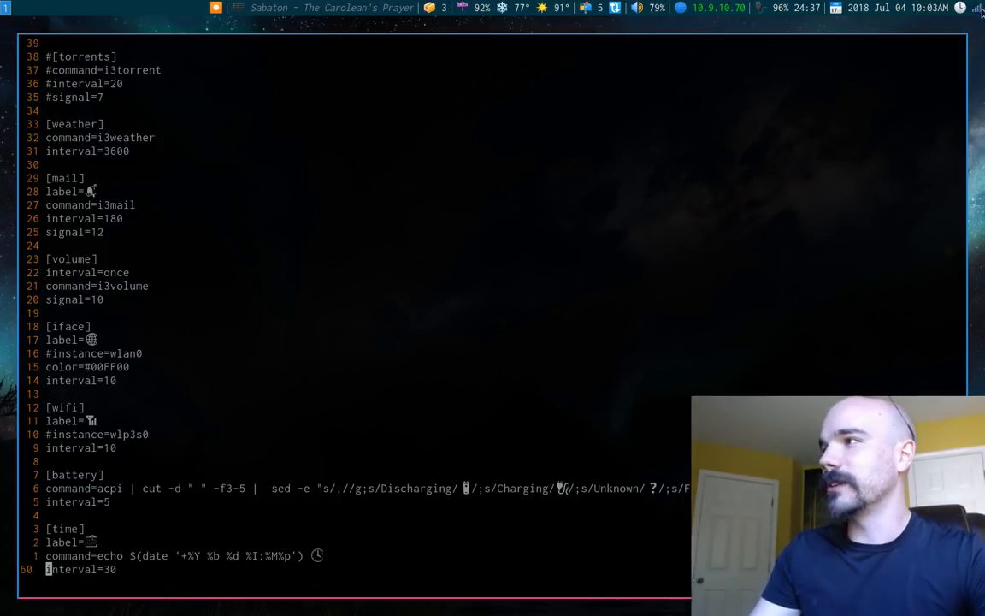
mouse_move(978, 10)
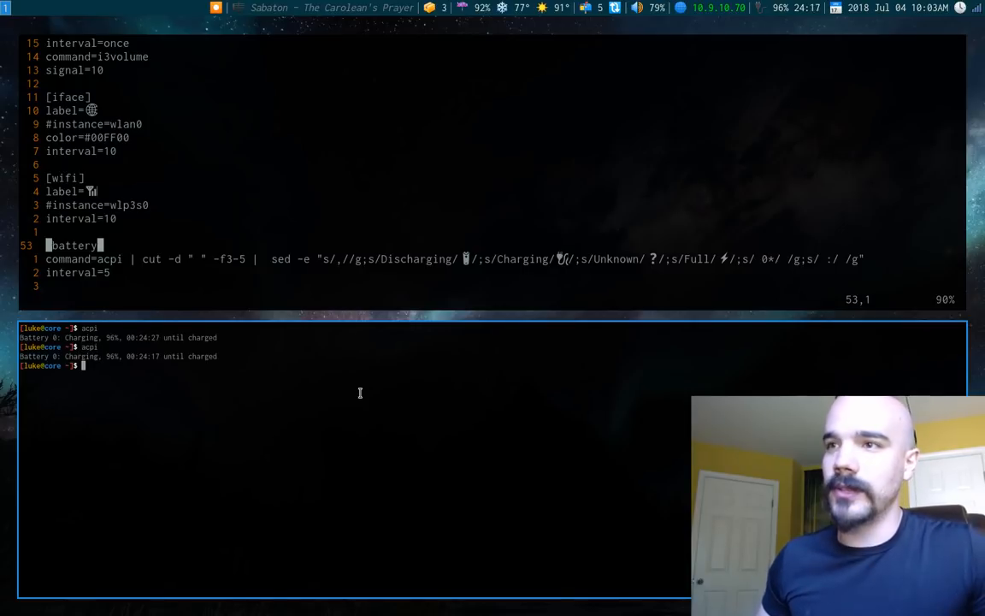
mouse_move(190, 458)
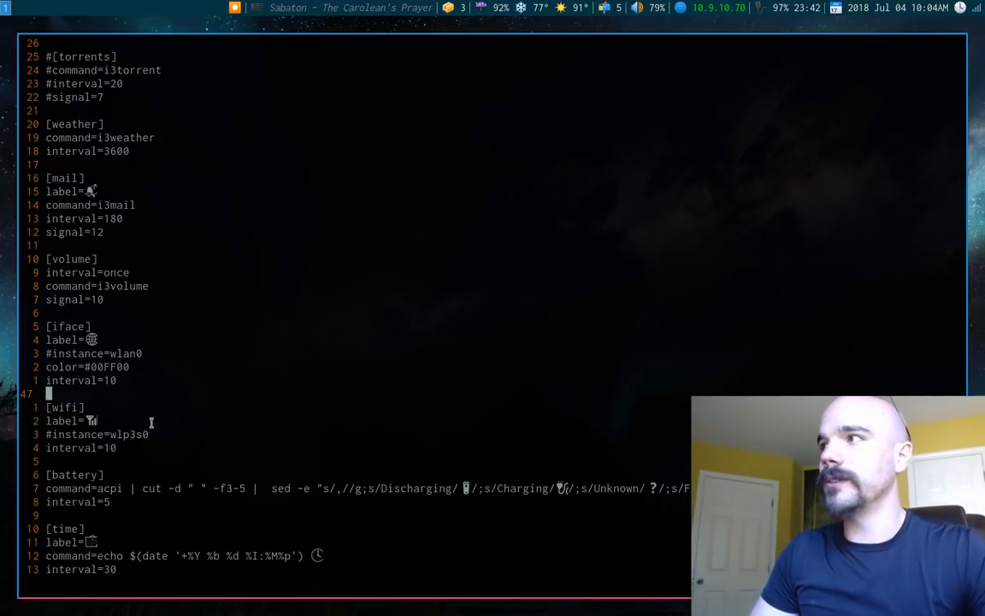
mouse_move(913, 148)
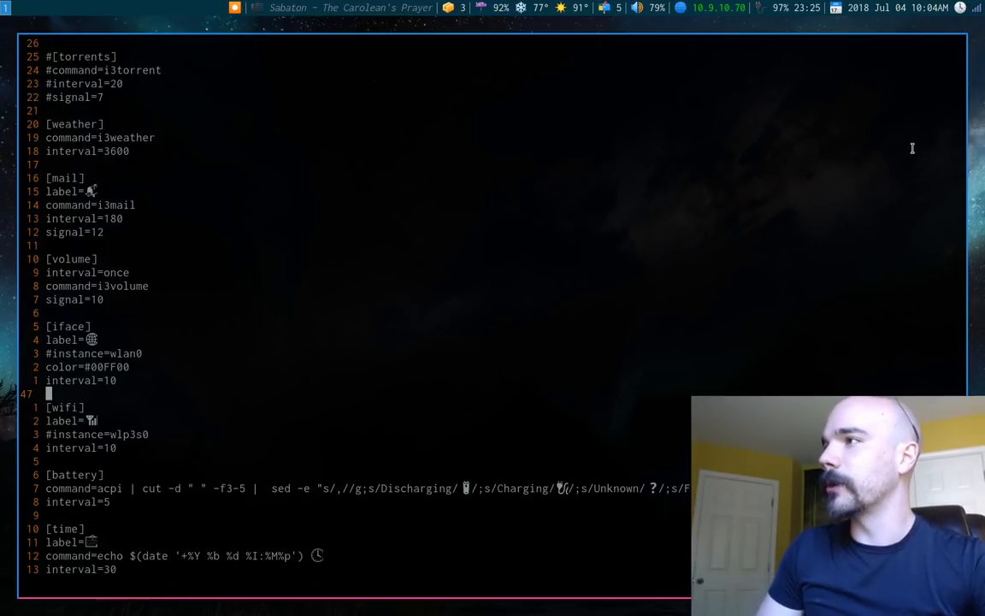
mouse_move(478, 221)
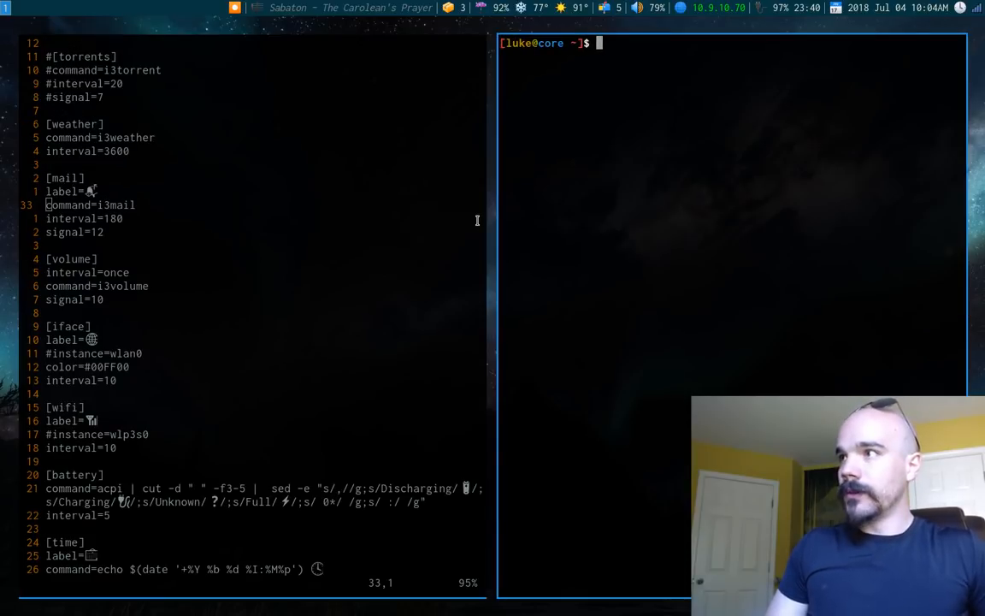
Step: Go to ~/.scripts and open the i3volume script in vim
type("cd ~/")
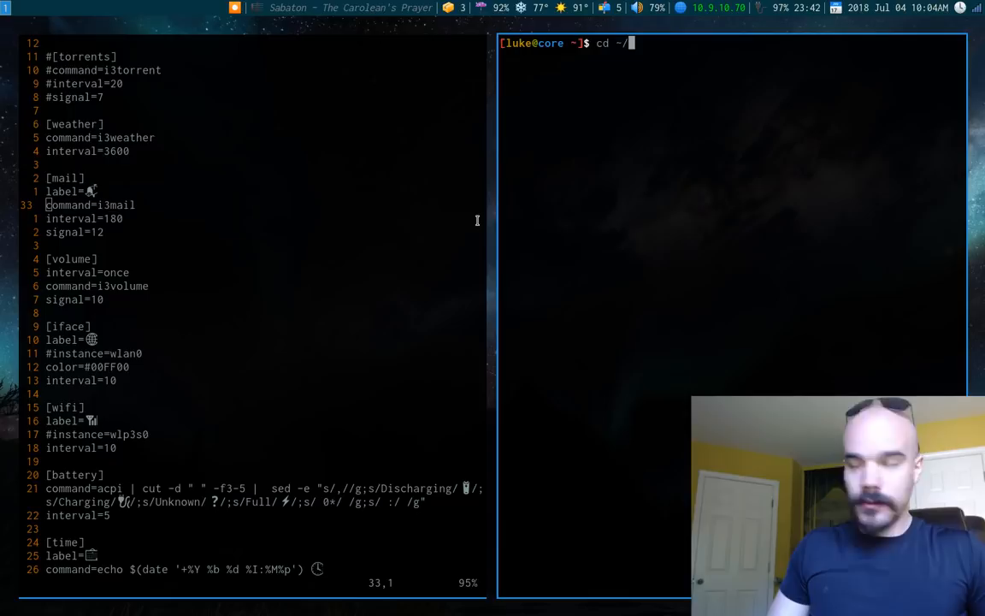
type(".scripts/")
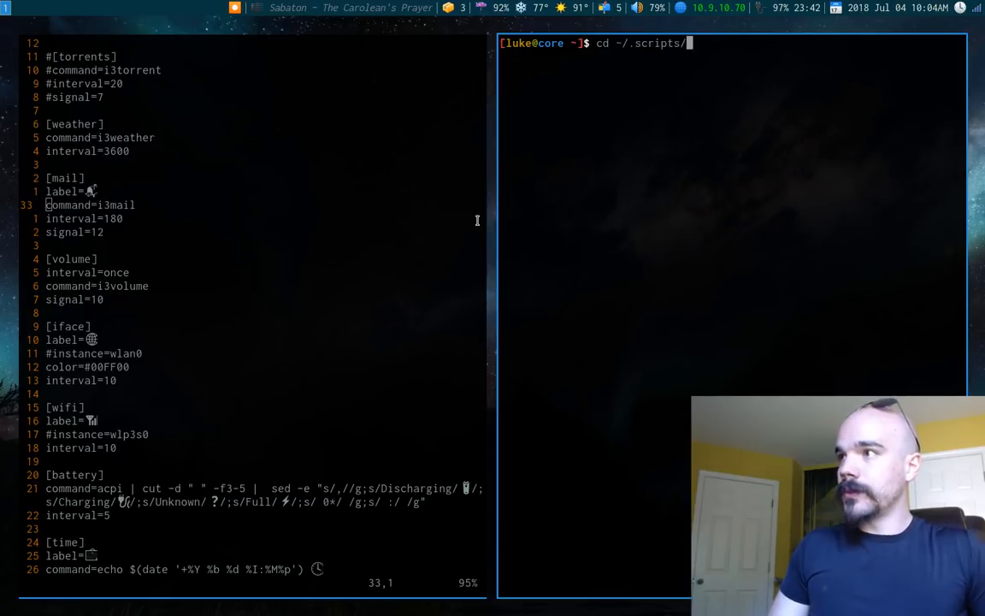
type("v i3")
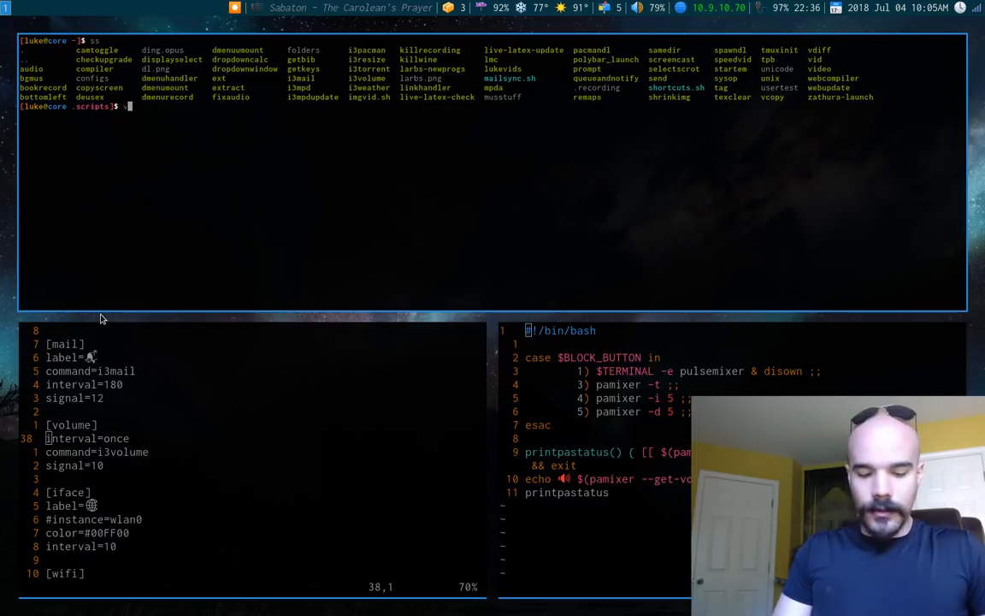
Step: Open the lmc audio script and highlight the pkill -RTMIN+10 i3blocks signal lines
type("lmc")
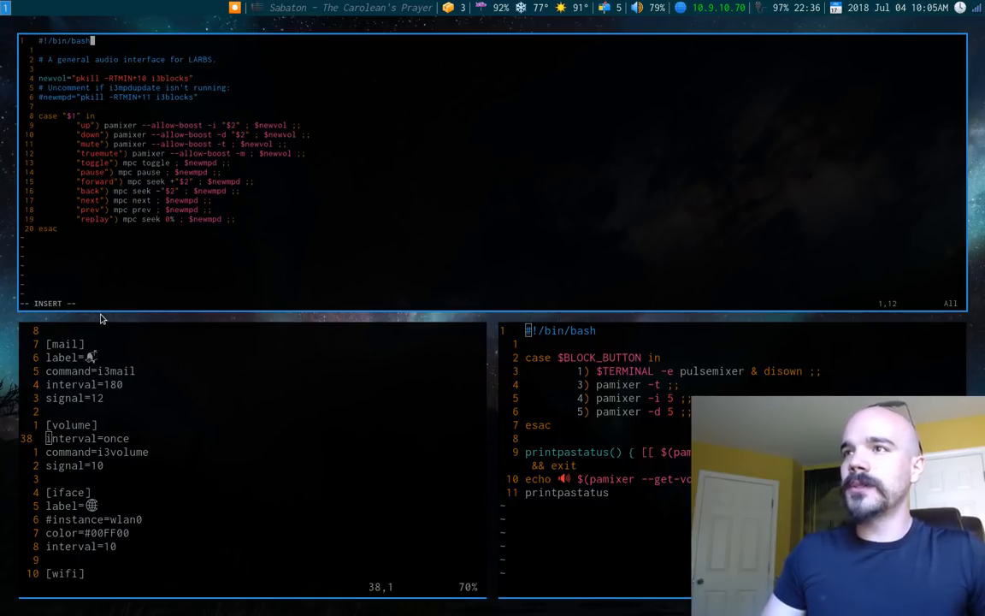
type("jjjjjjj")
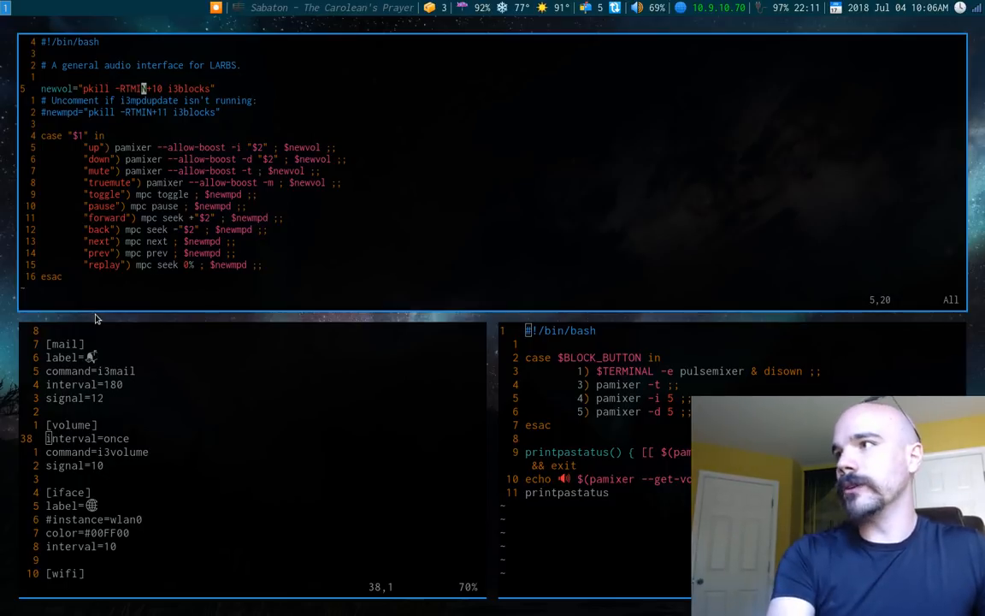
mouse_move(103, 5)
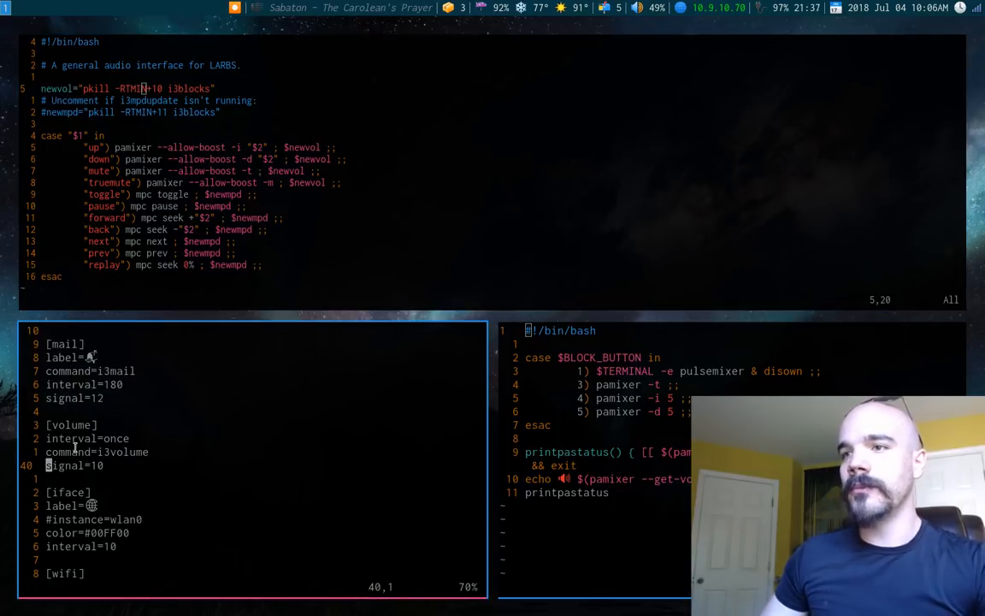
key("V")
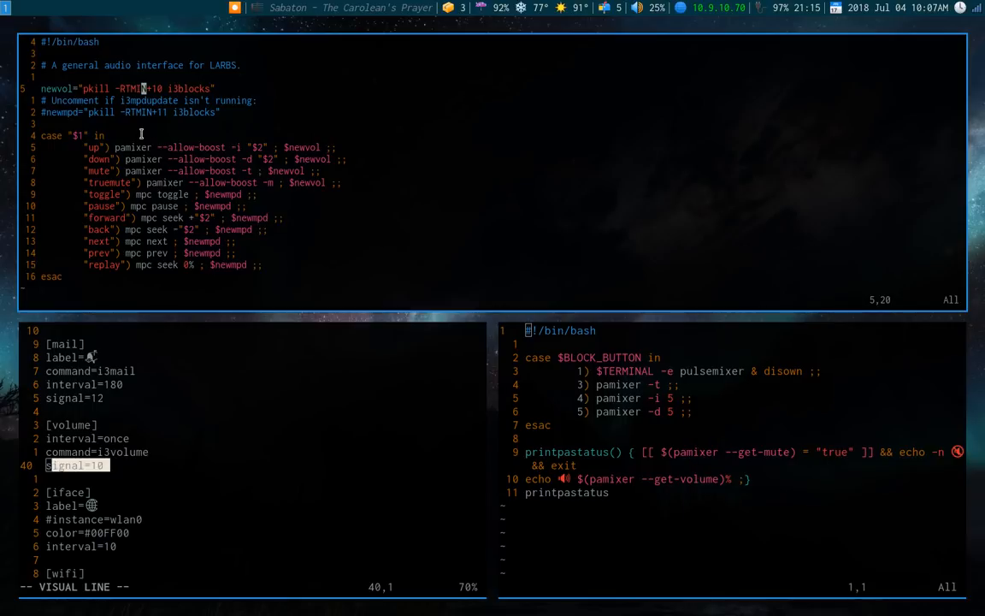
mouse_move(440, 117)
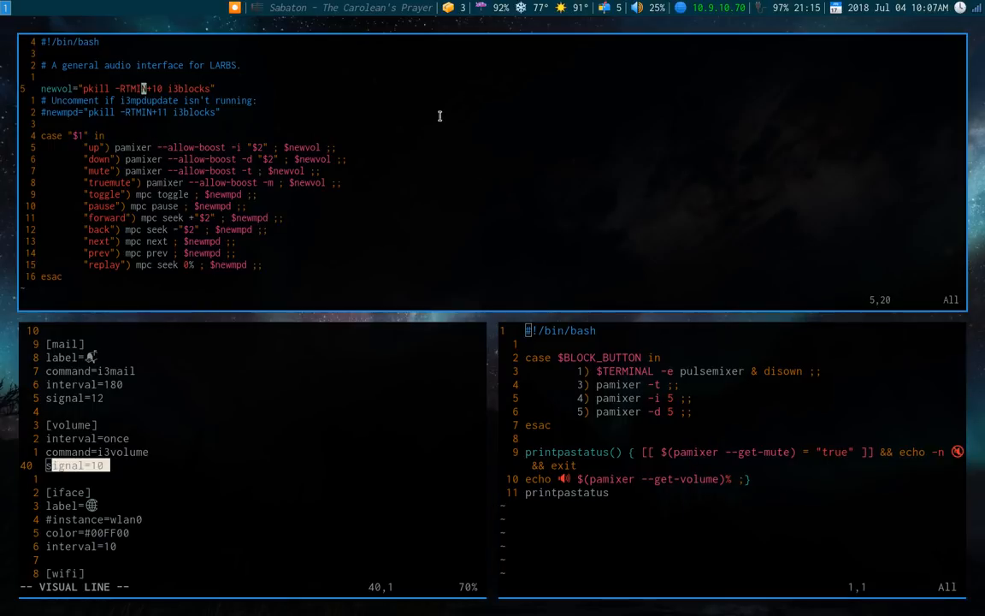
mouse_move(158, 137)
type("vim i")
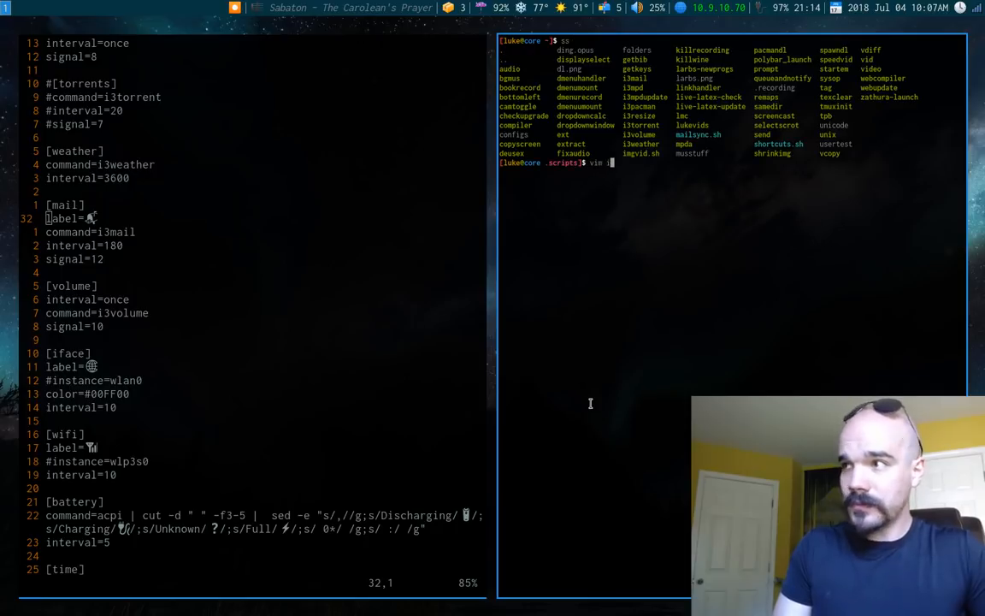
type("3mail")
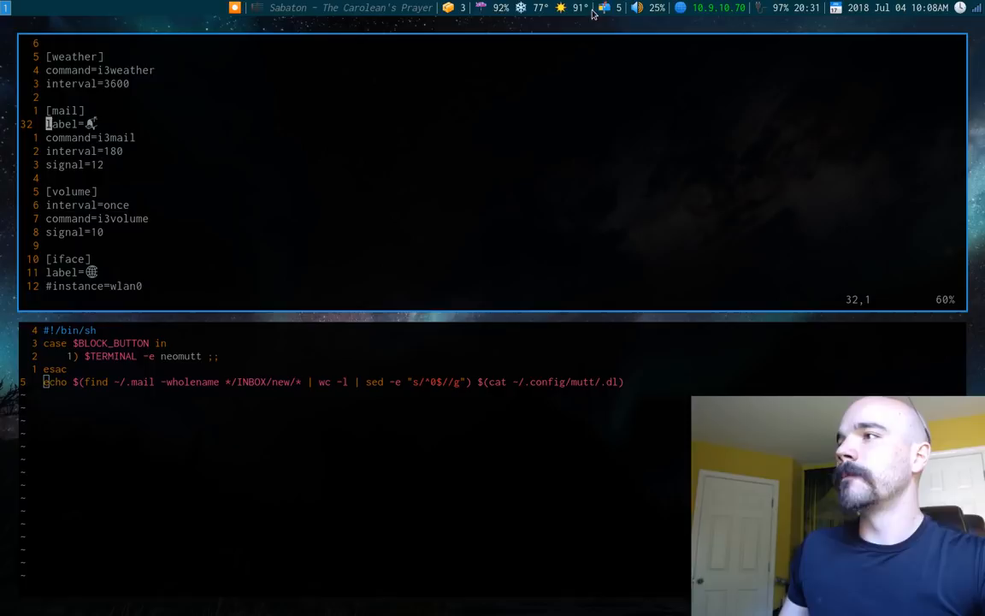
mouse_move(359, 308)
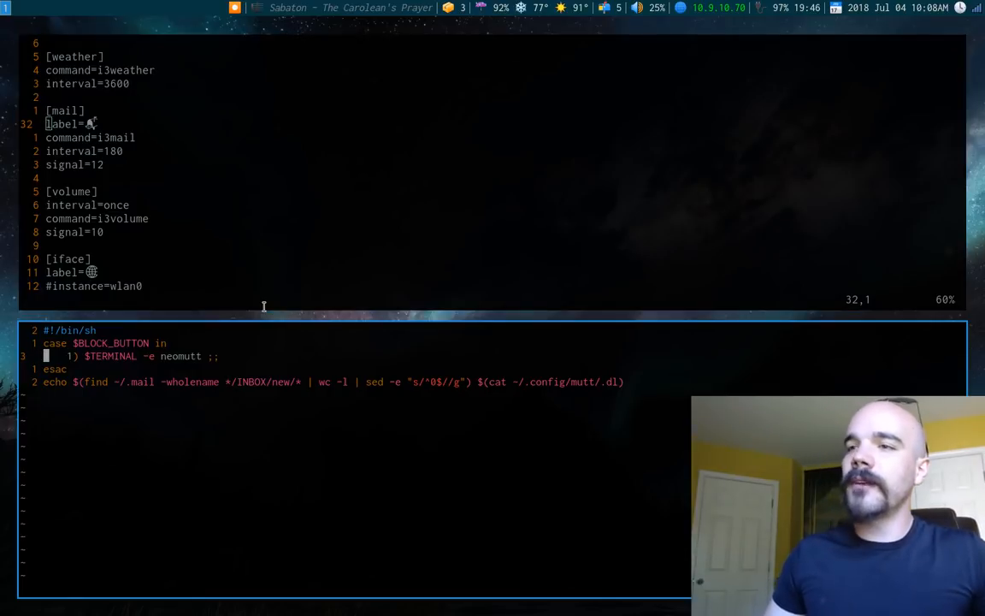
key("V")
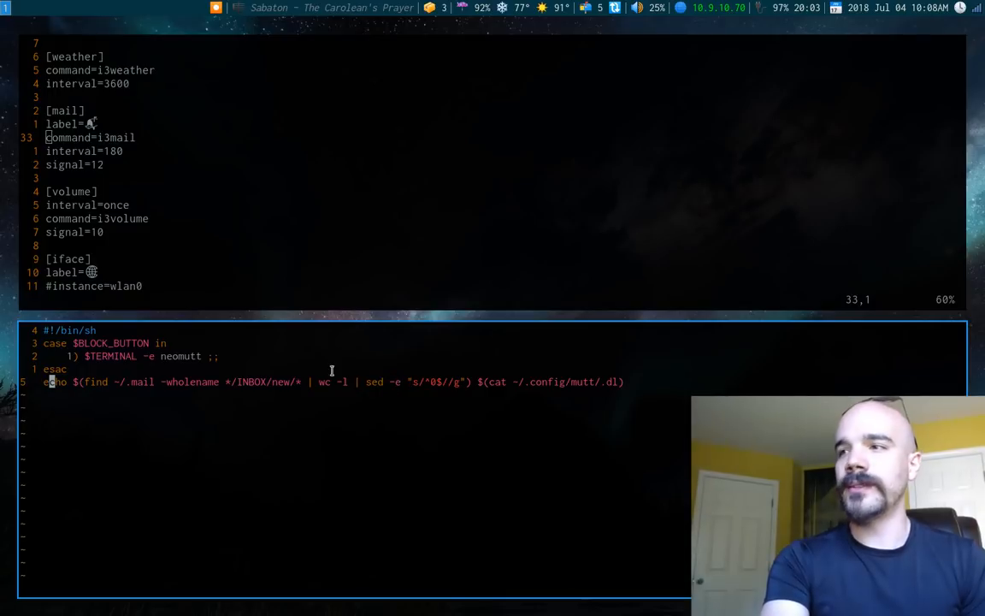
mouse_move(372, 390)
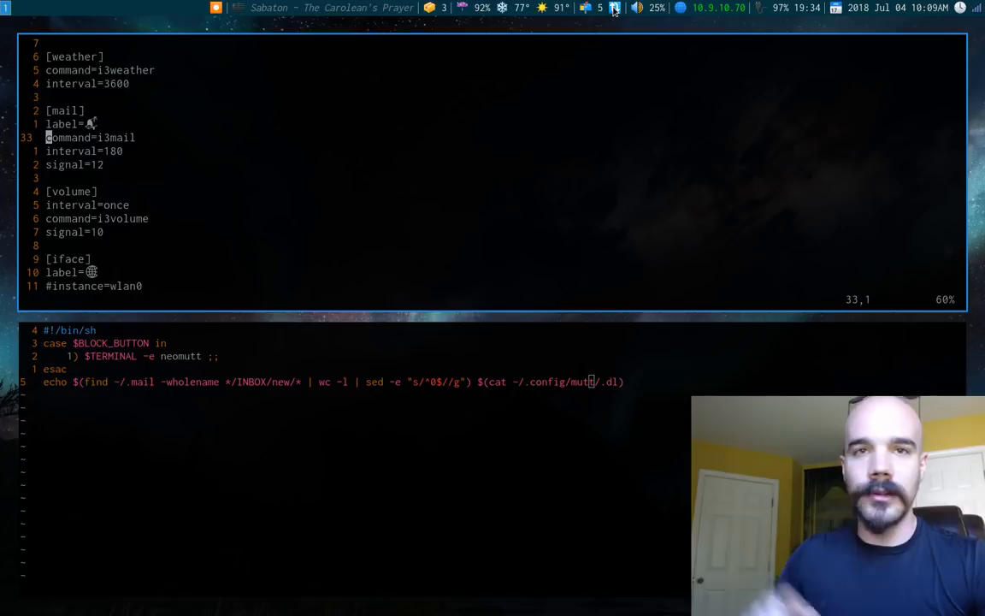
mouse_move(578, 320)
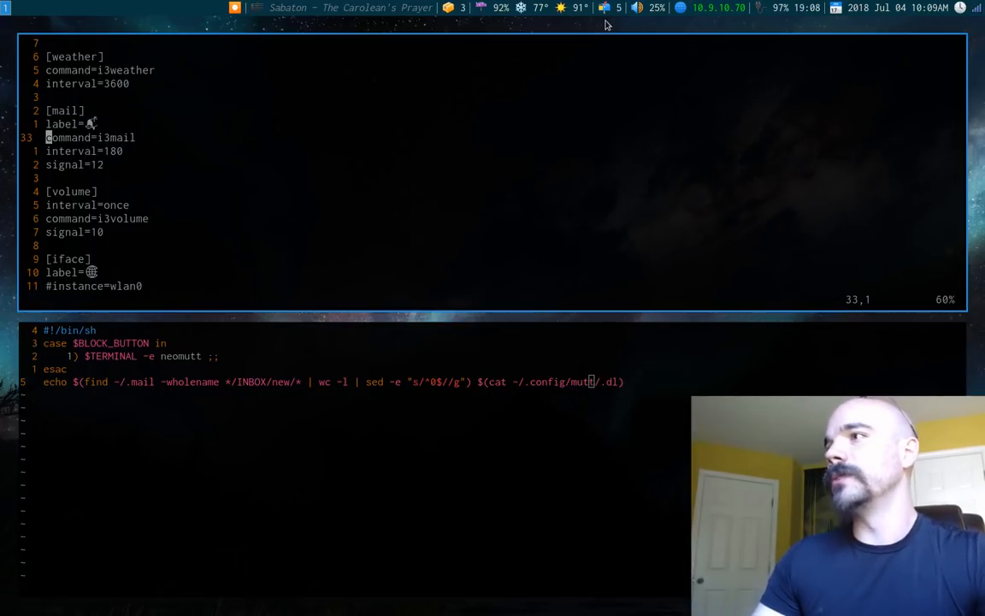
mouse_move(520, 113)
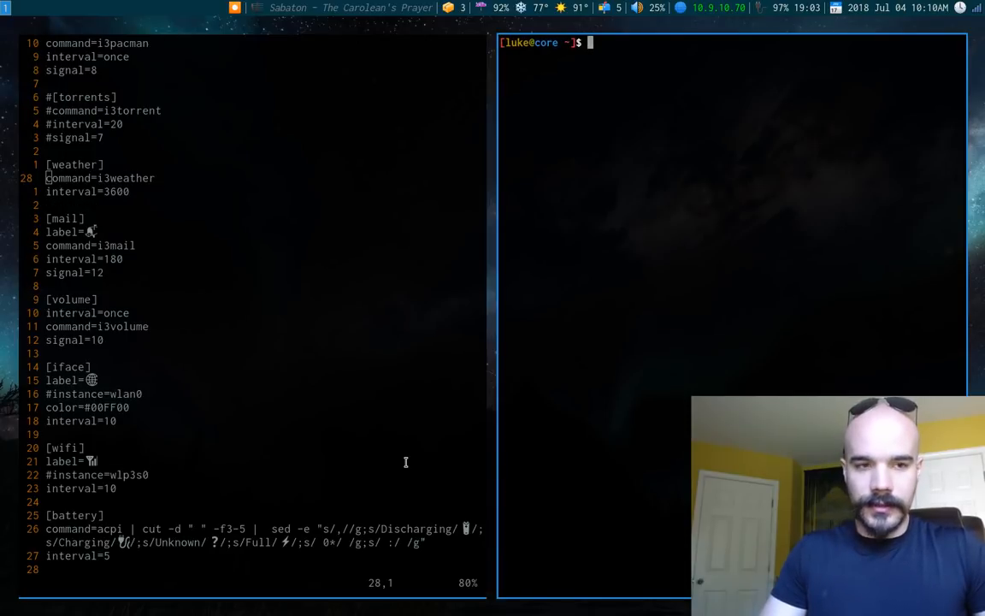
Step: Run curl wttr.in to print the three-day weather forecast
type("curl")
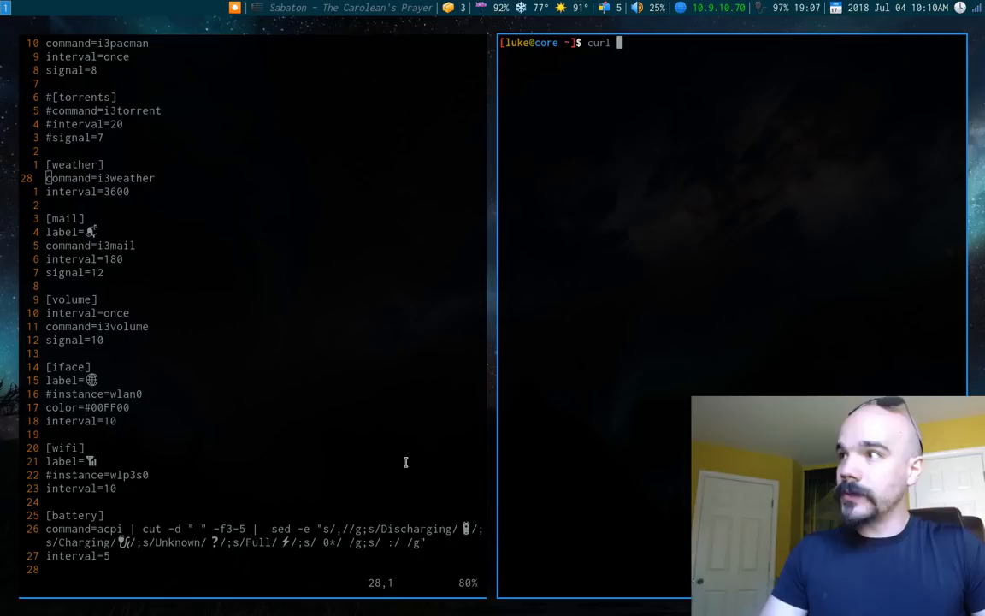
type("wttr.o")
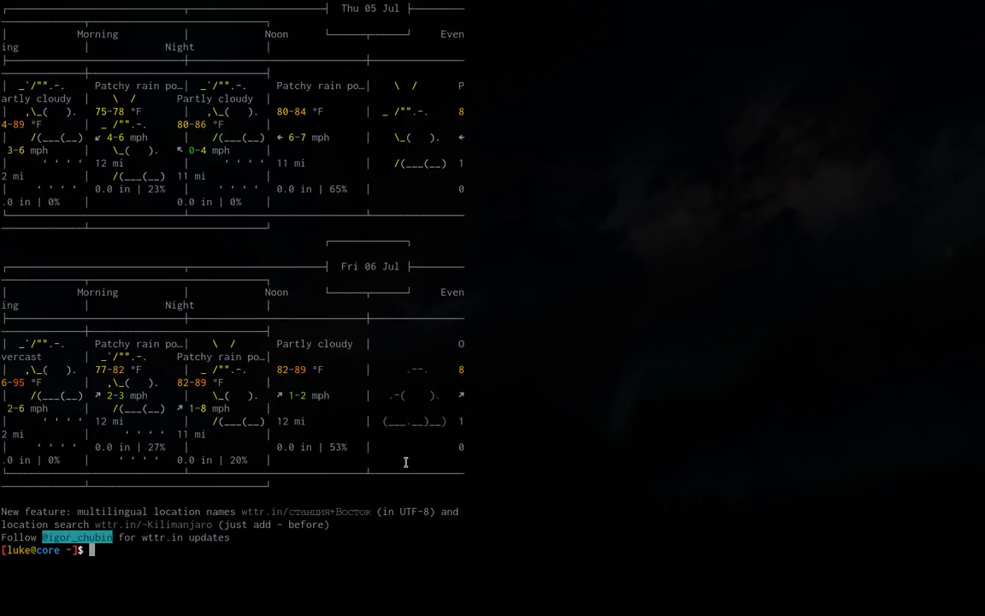
type("curl wttr.in")
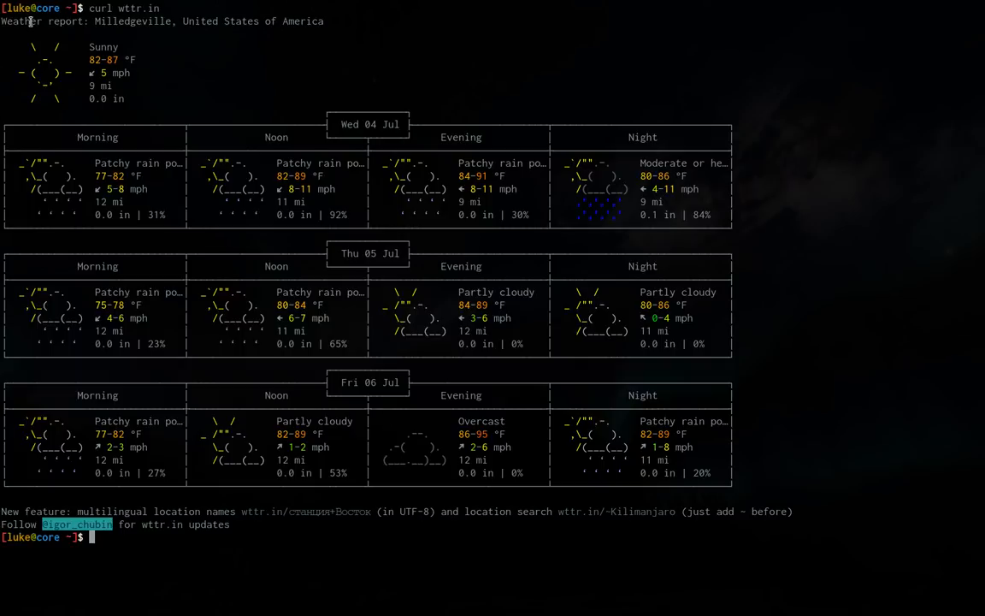
mouse_move(200, 65)
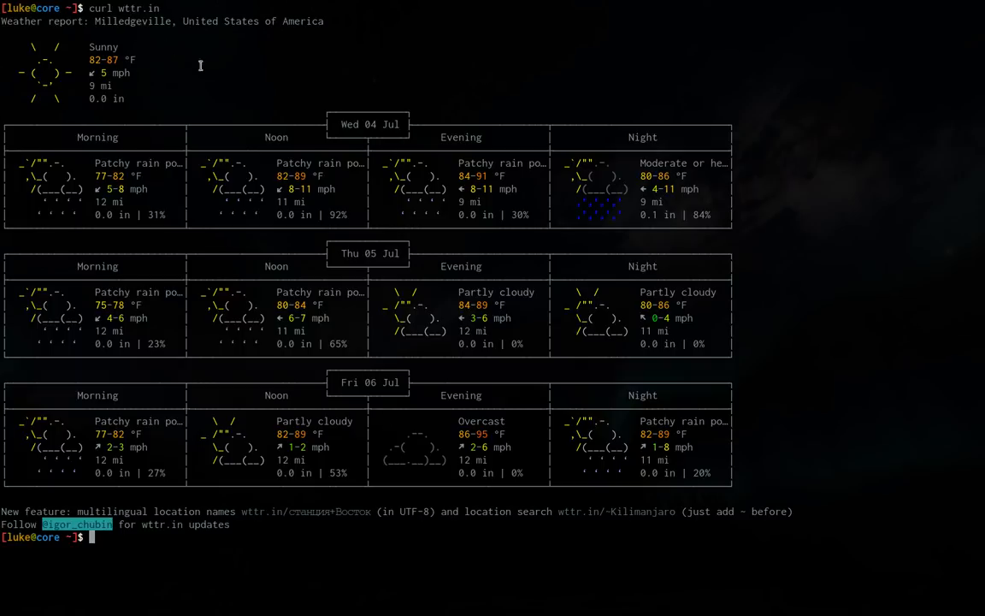
mouse_move(29, 178)
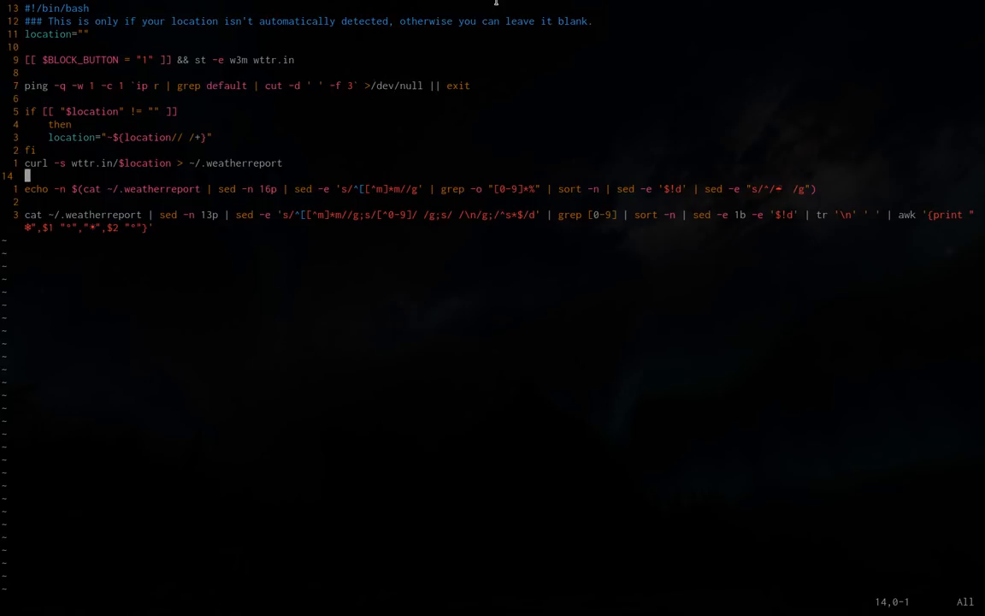
Step: Recall the previous command to open the i3weather script in vim
key("Up")
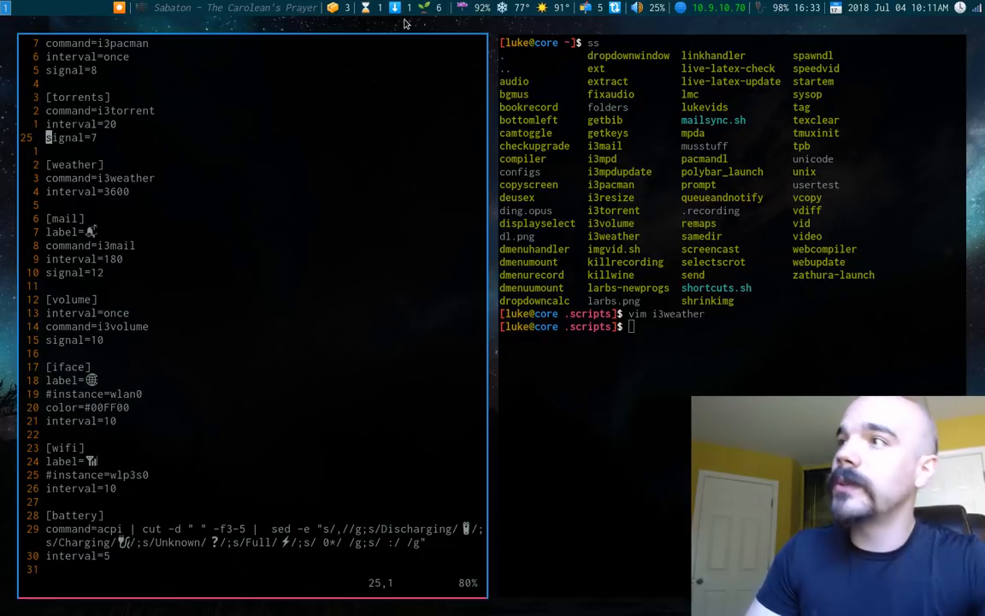
mouse_move(373, 11)
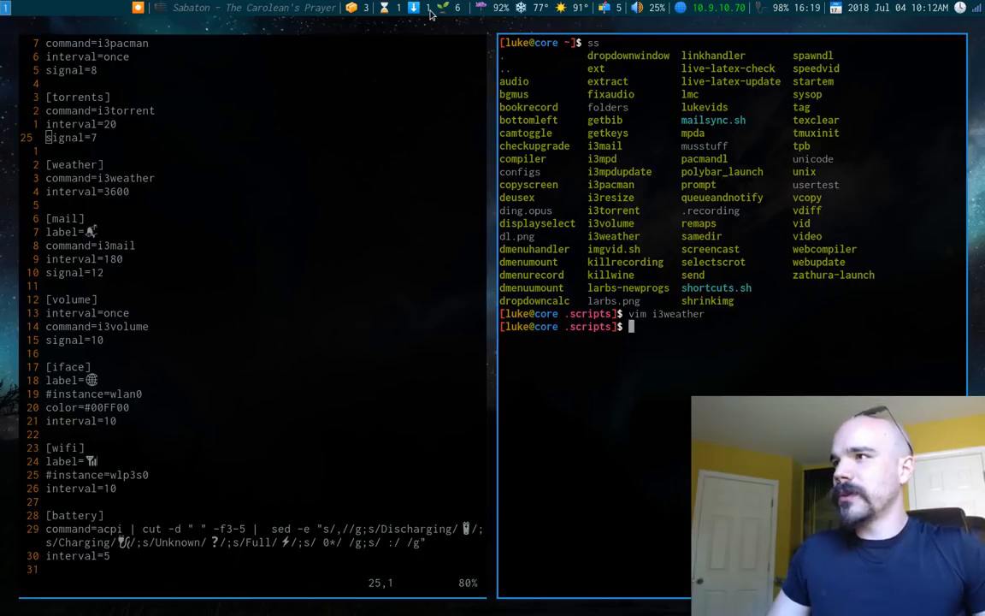
Step: Start vim on the next module script from the scripts folder
type("vim i")
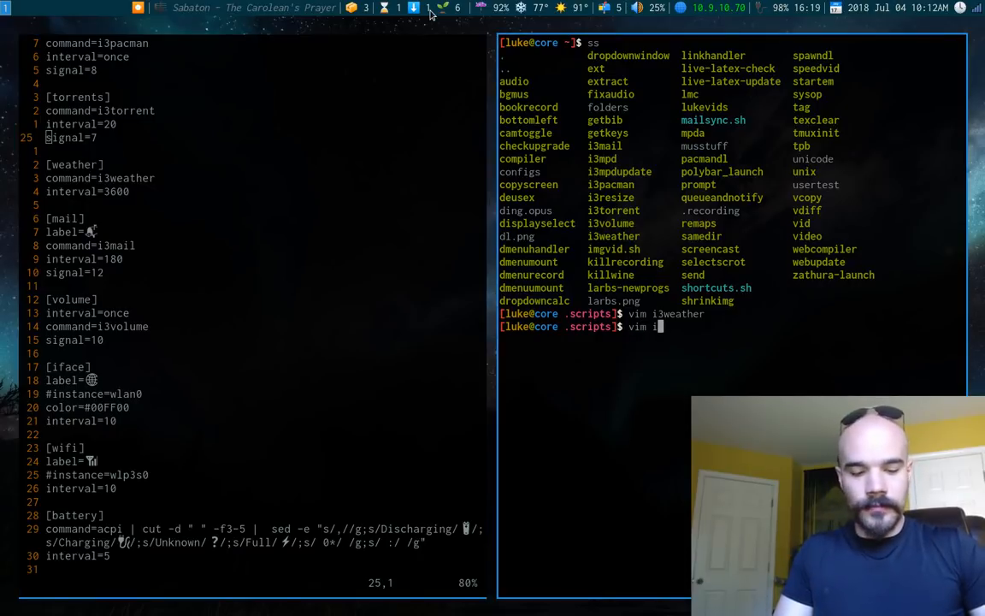
type("tor")
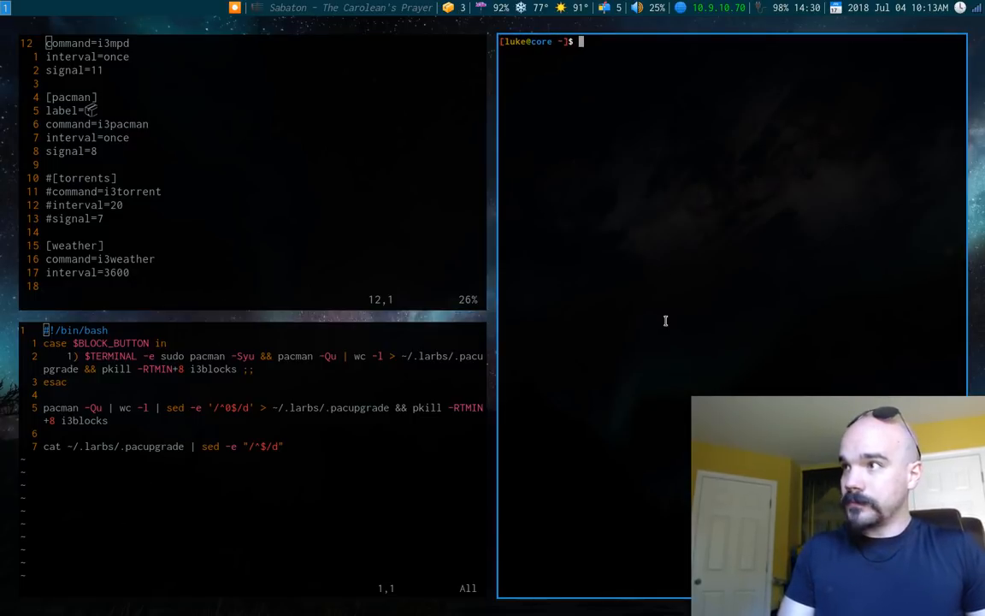
Step: Run pacman -Qu to list upgradable packages, then the piped count command
type("pacman -Q")
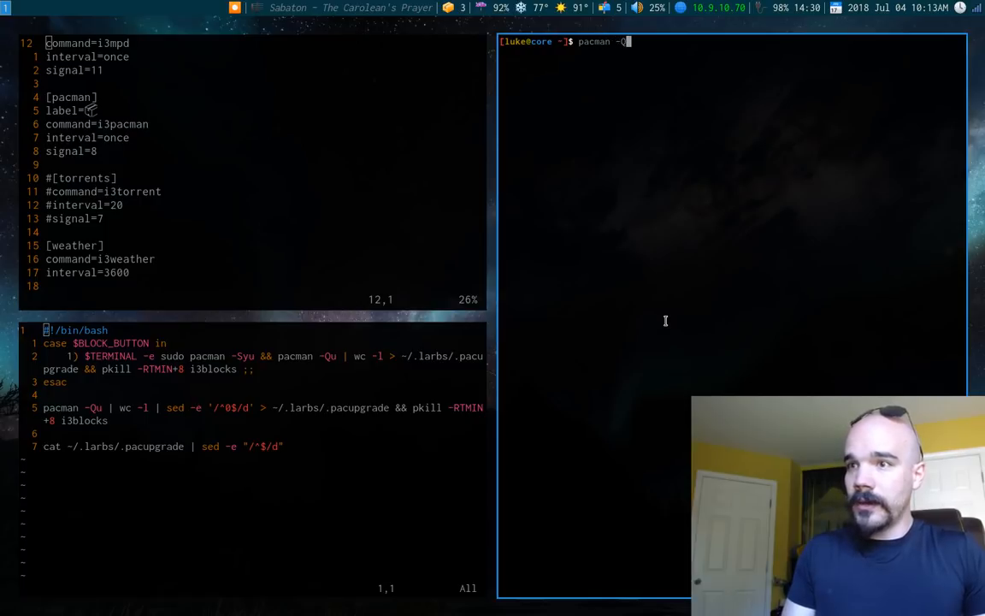
key("Return")
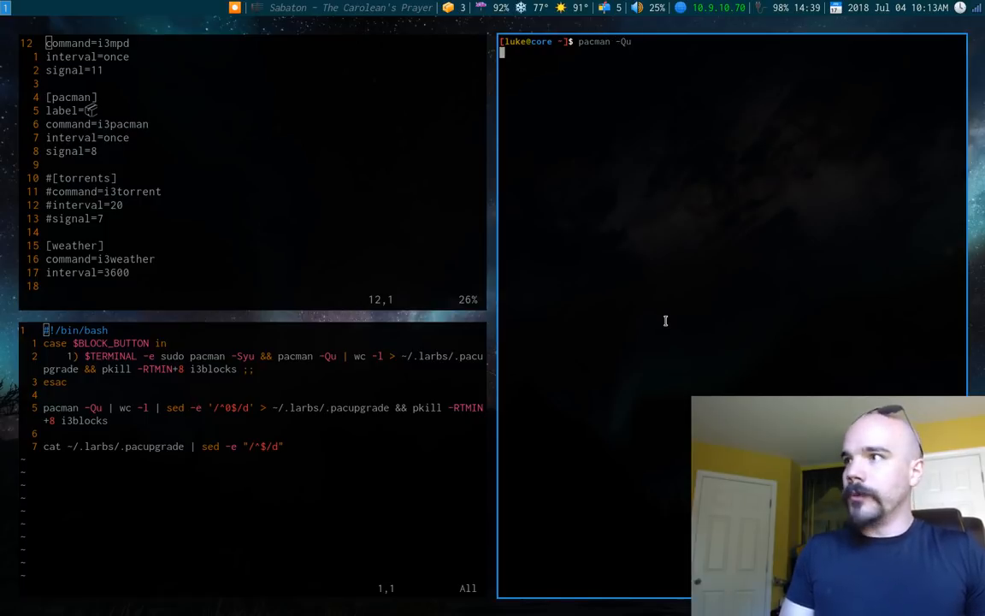
key("Return")
type("pacman -Qu |")
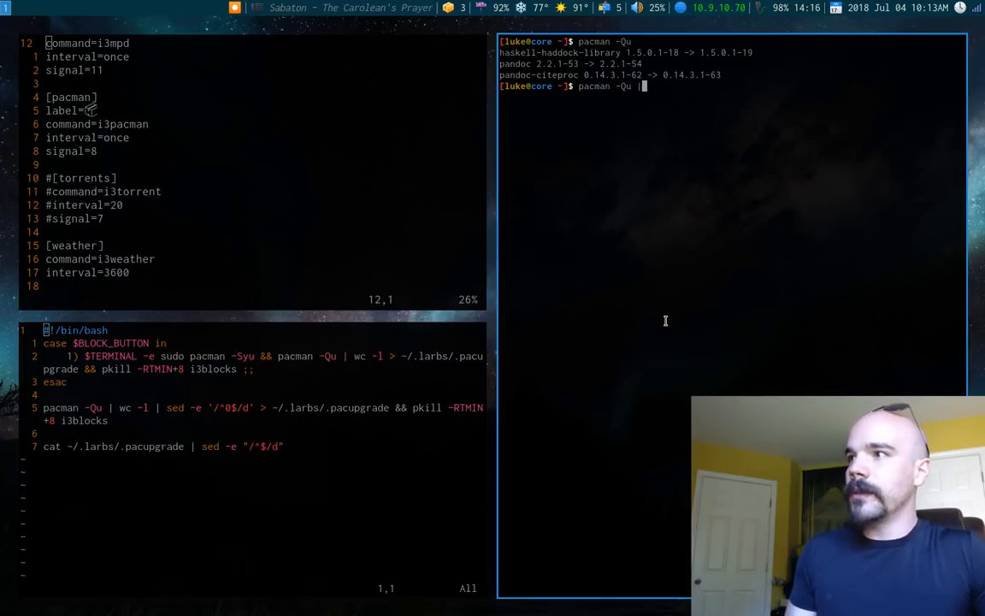
type(" wc -l")
key("Return")
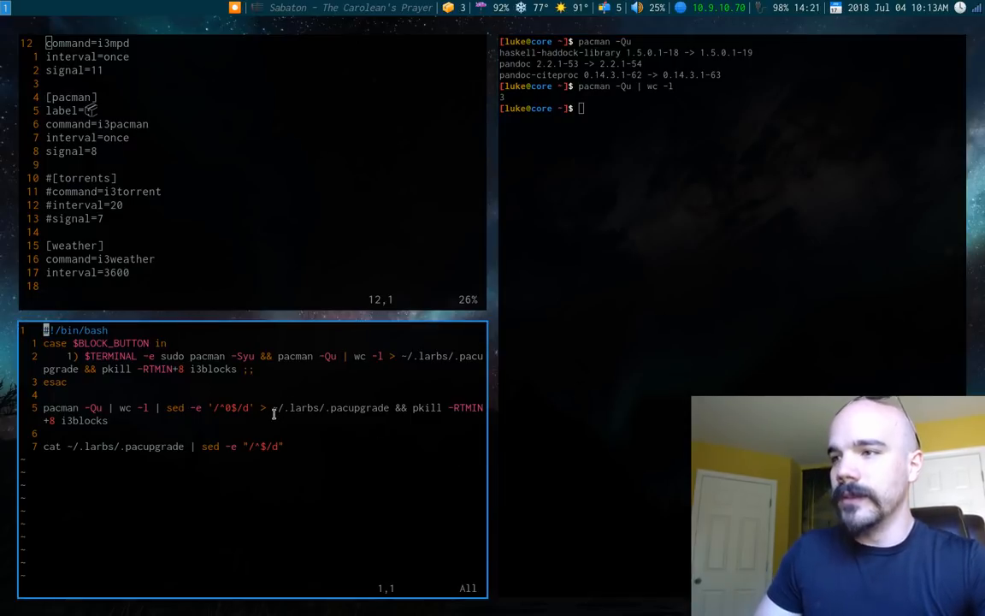
mouse_move(390, 412)
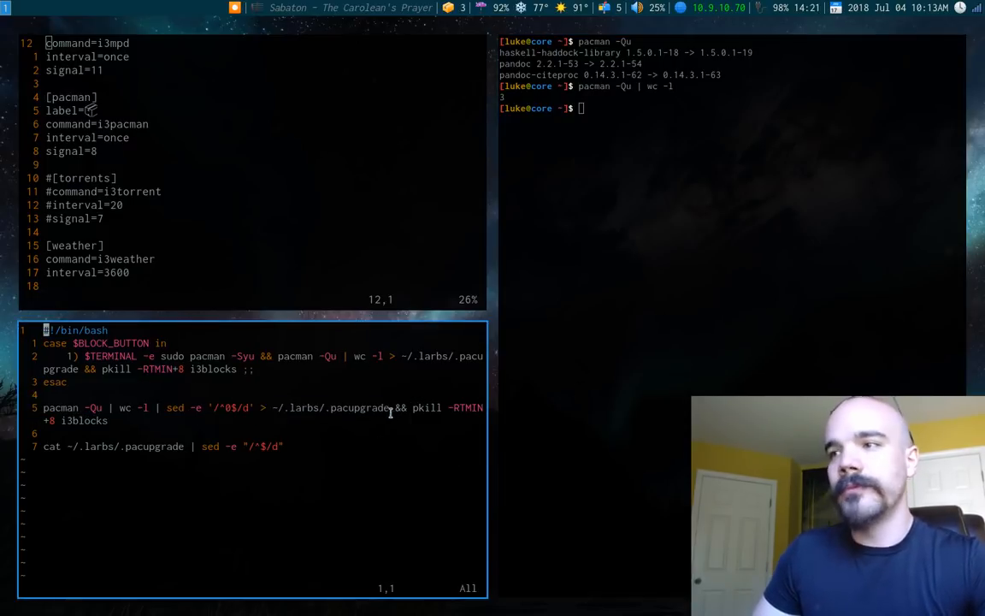
mouse_move(366, 407)
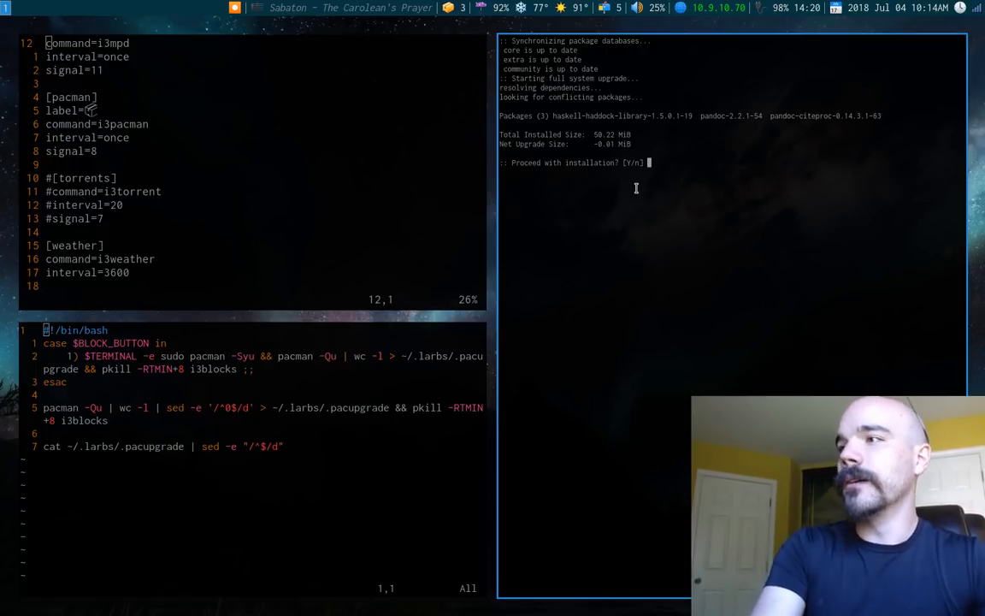
Step: Answer y at the pacman prompt and return to the scripts directory listing
type("y")
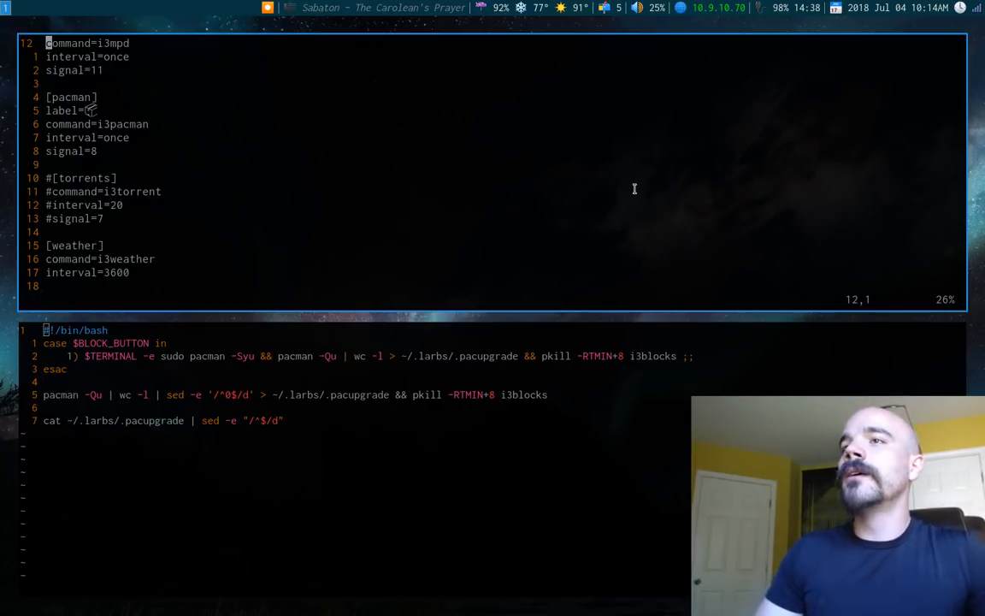
left_click(342, 384)
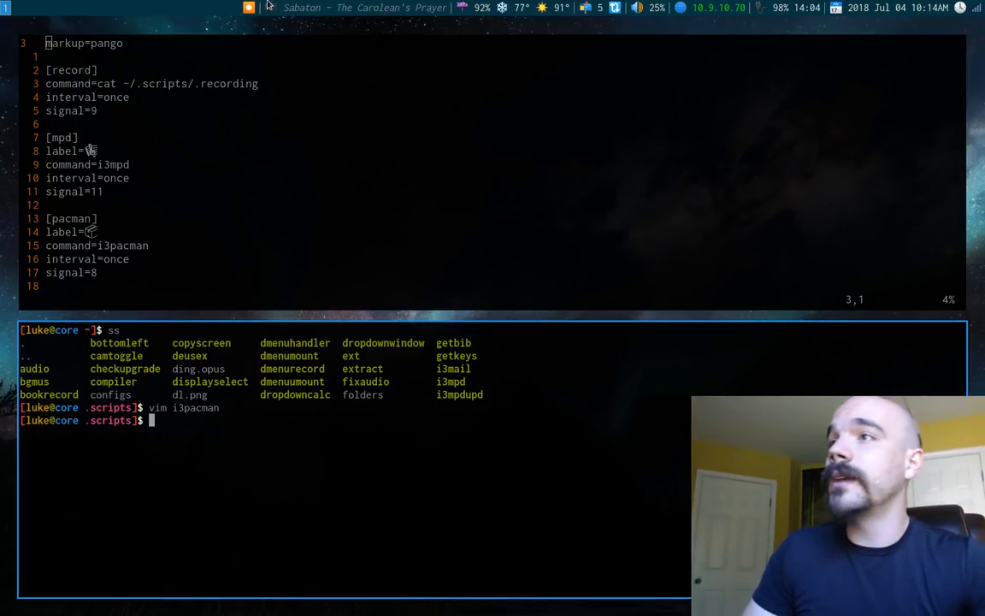
mouse_move(324, 380)
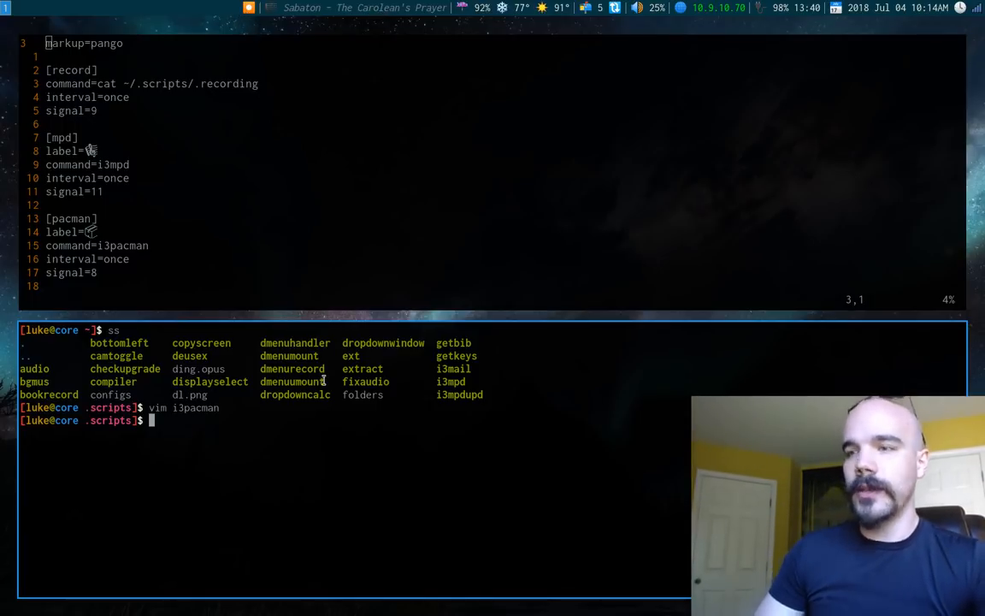
Step: Open the i3mpd script in vim, review its filter and click cases, and return to the shell
type("vim i3")
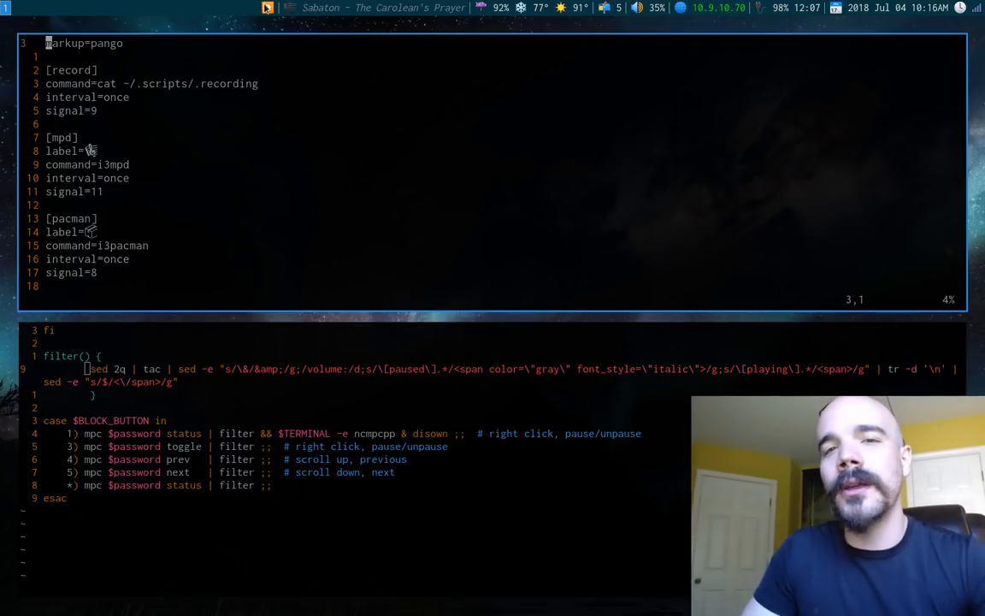
left_click(290, 421)
type("vim")
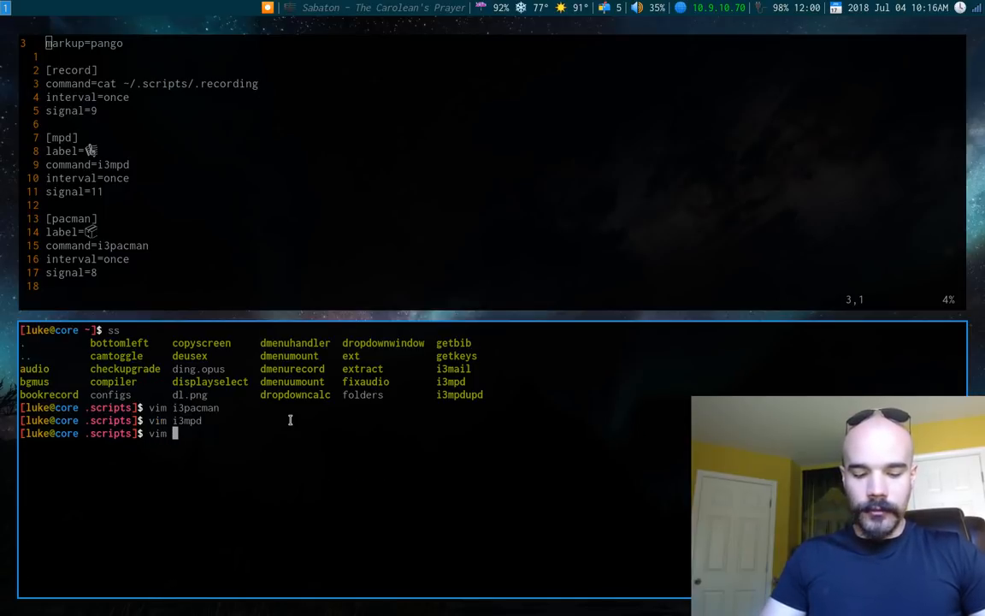
Step: Open the screencast script in vim to review its ffmpeg record functions and pkill -RTMIN+9 line
type("screencast")
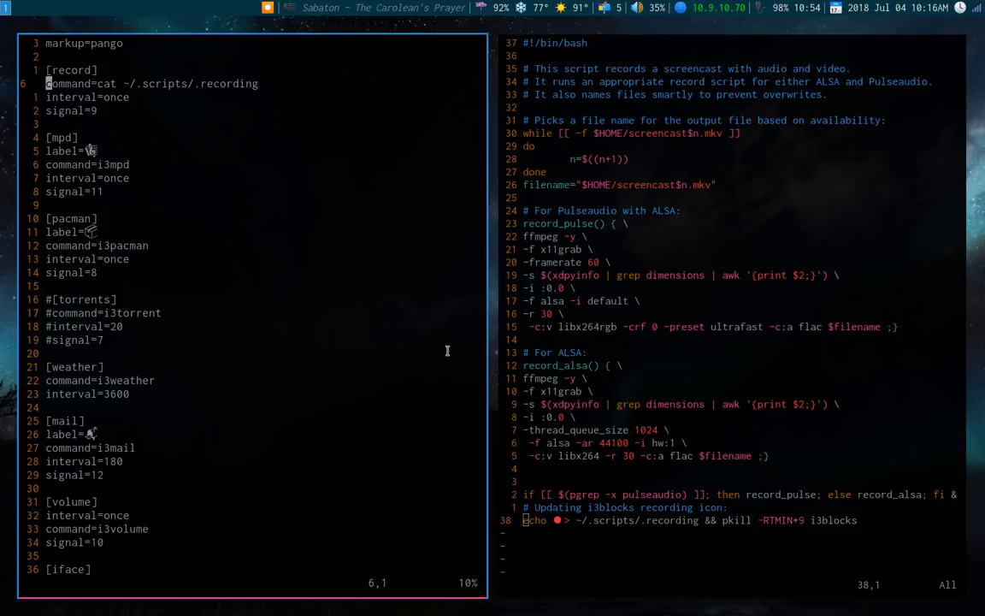
mouse_move(238, 38)
type("v")
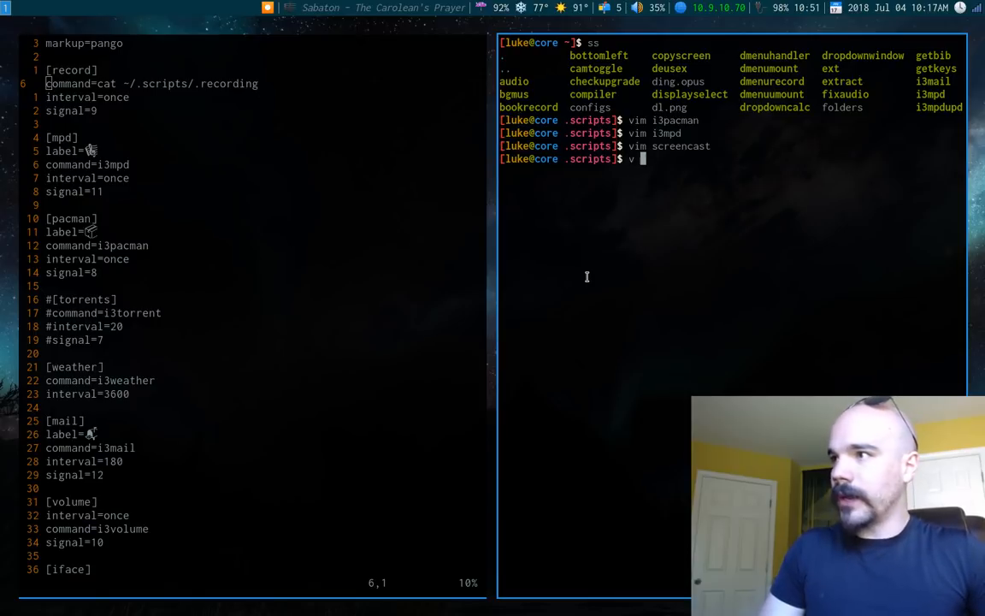
Step: View the killrecording script with its ffmpeg pkill lines and i3blocks signal, selecting lines while reading
type("killre")
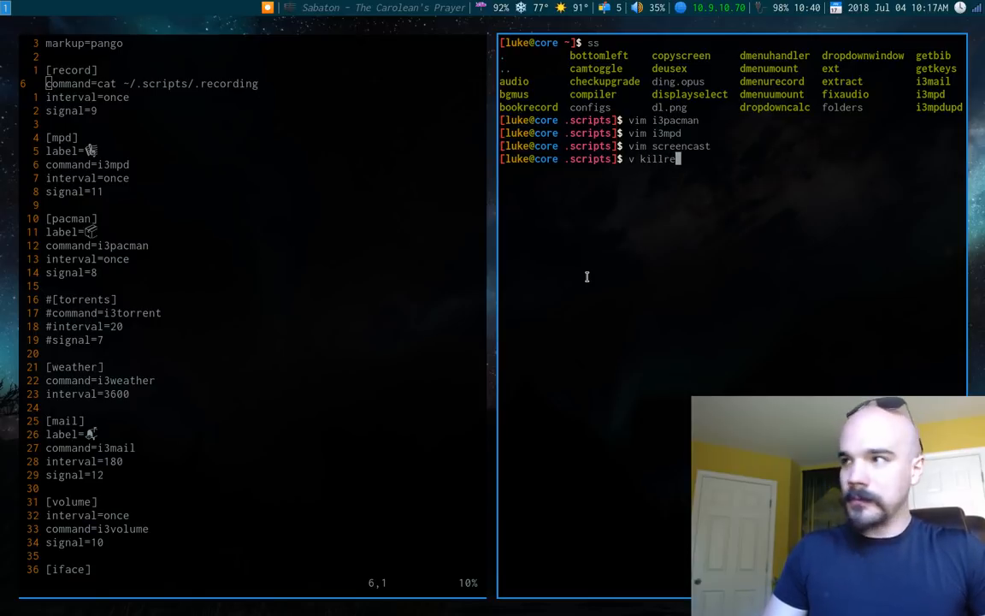
key("Return")
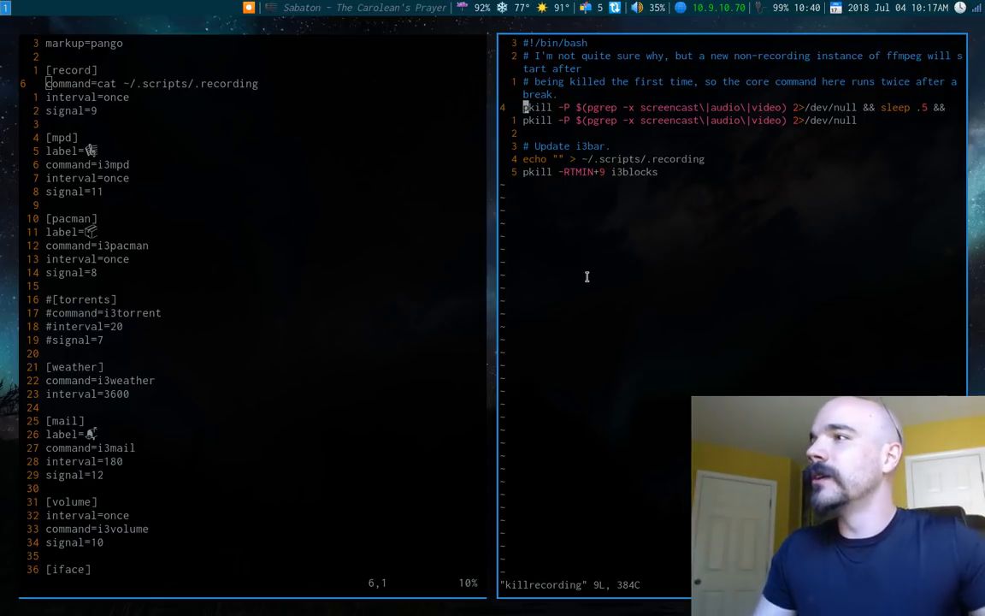
key("V")
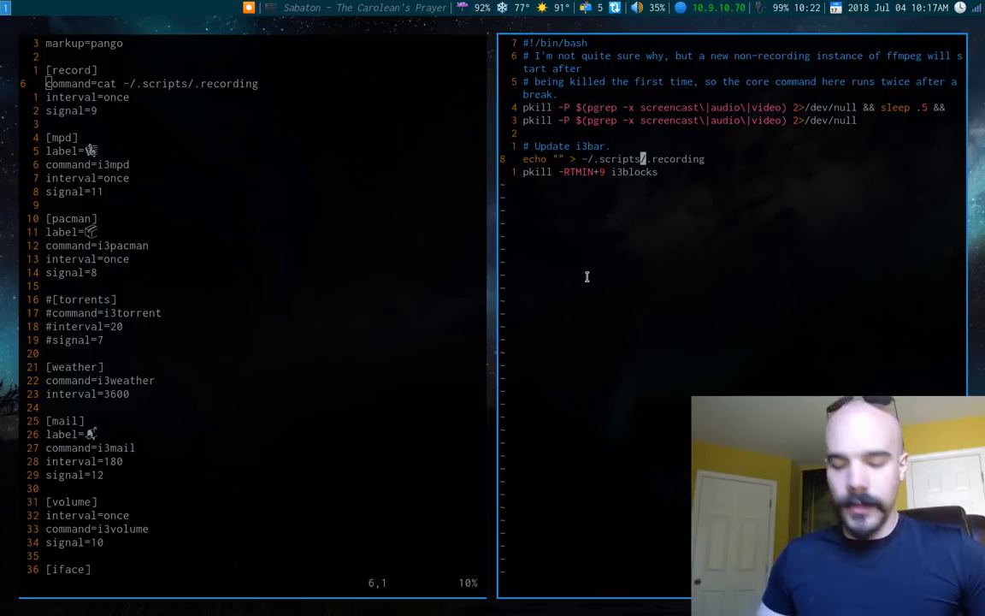
key("V")
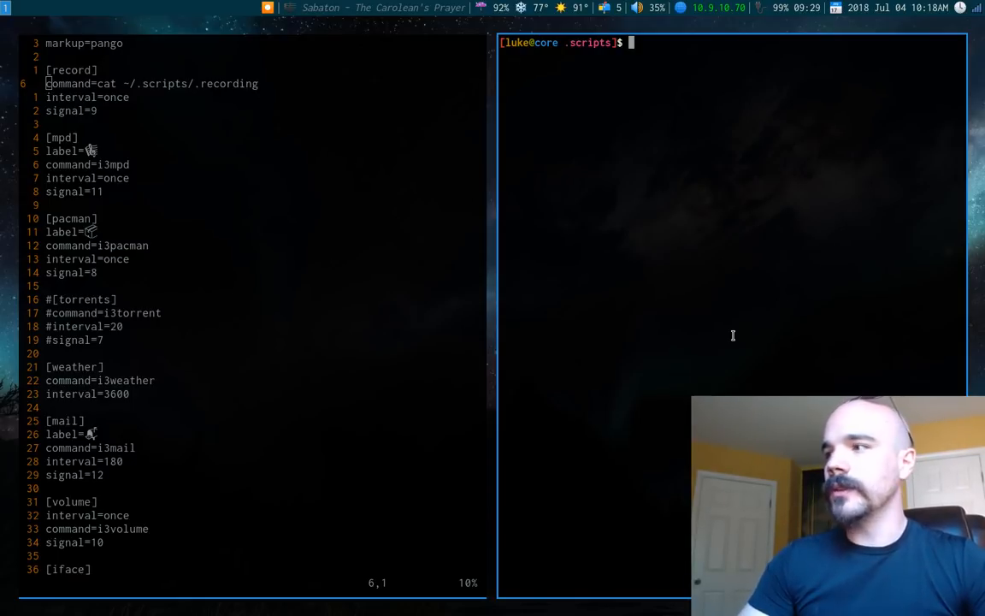
Step: Start the v command to open the i3mpdupd mpc-idle update script
type("v i")
left_click(253, 581)
type("/mpd")
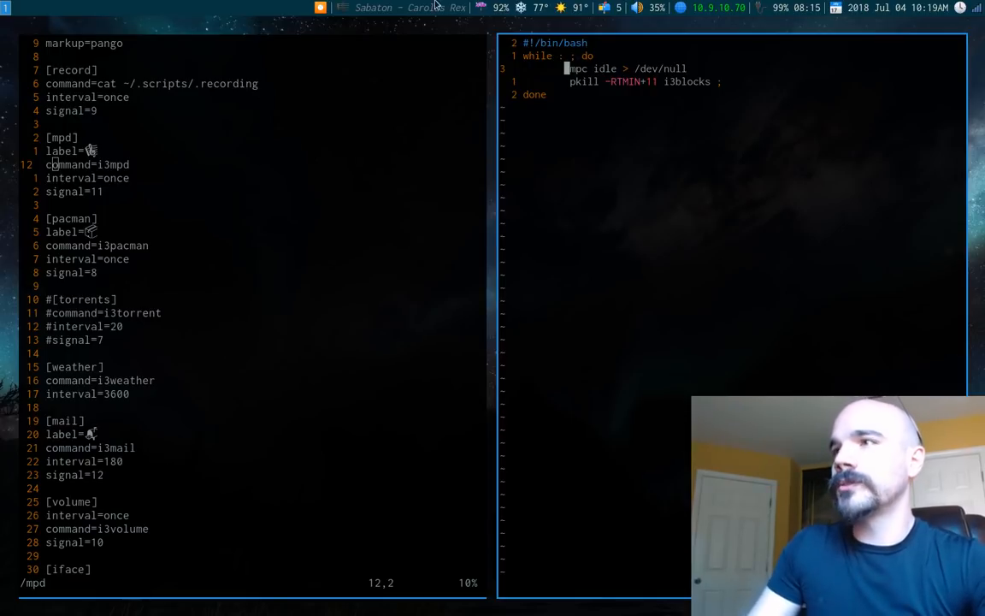
mouse_move(648, 190)
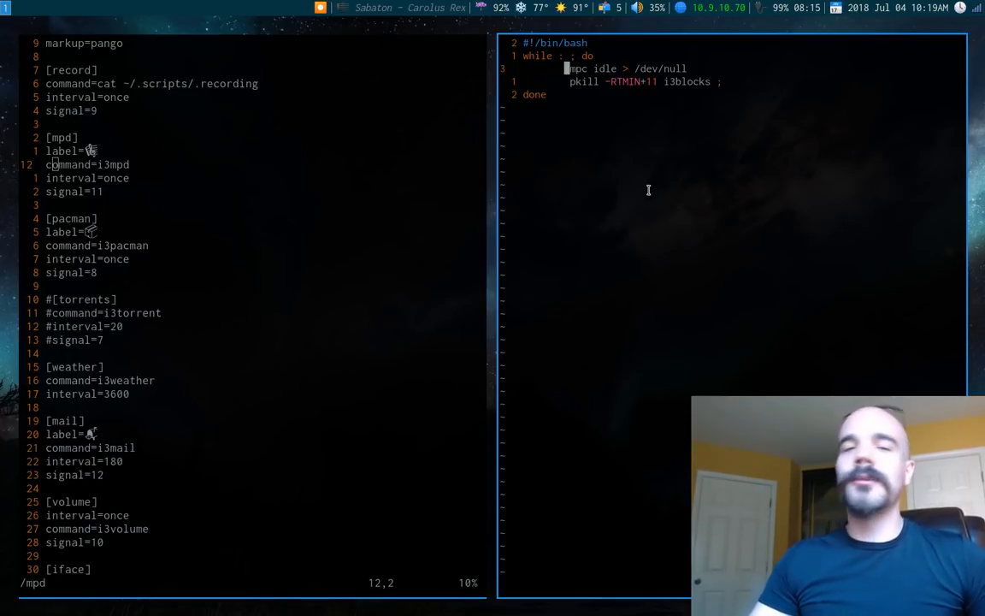